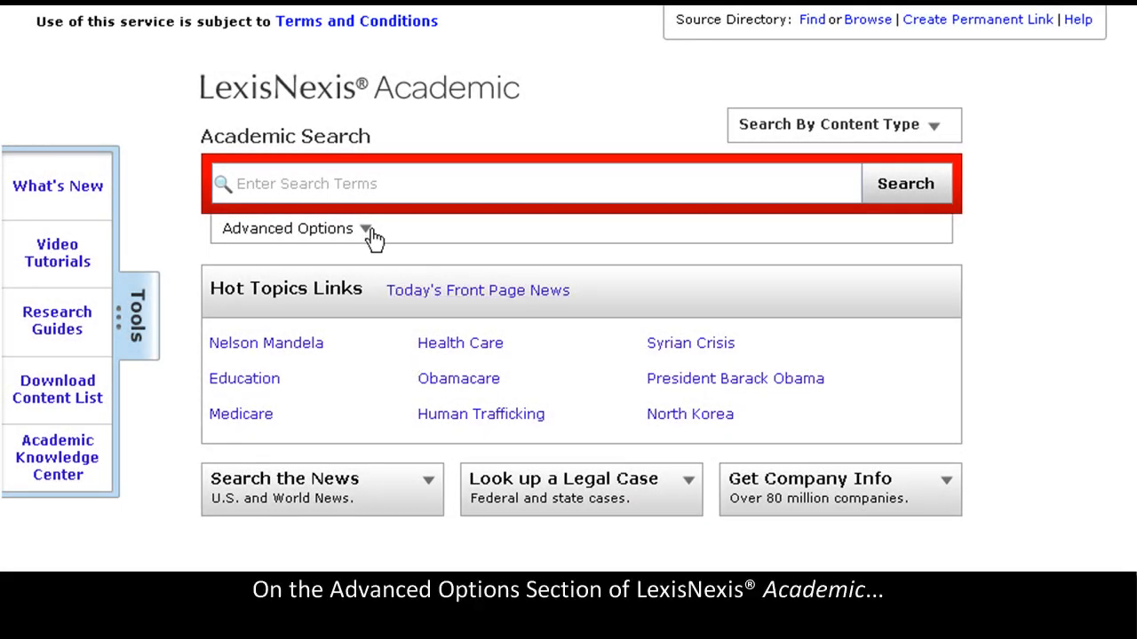
mouse_move(352, 239)
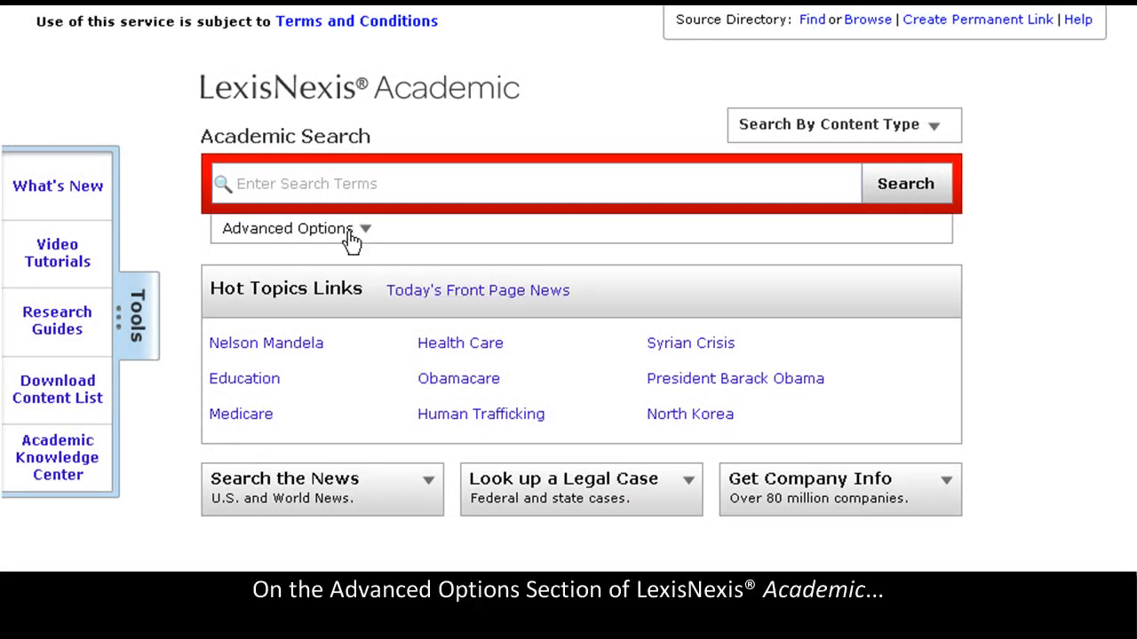
Expand the Advanced Options panel below the search box
click(287, 228)
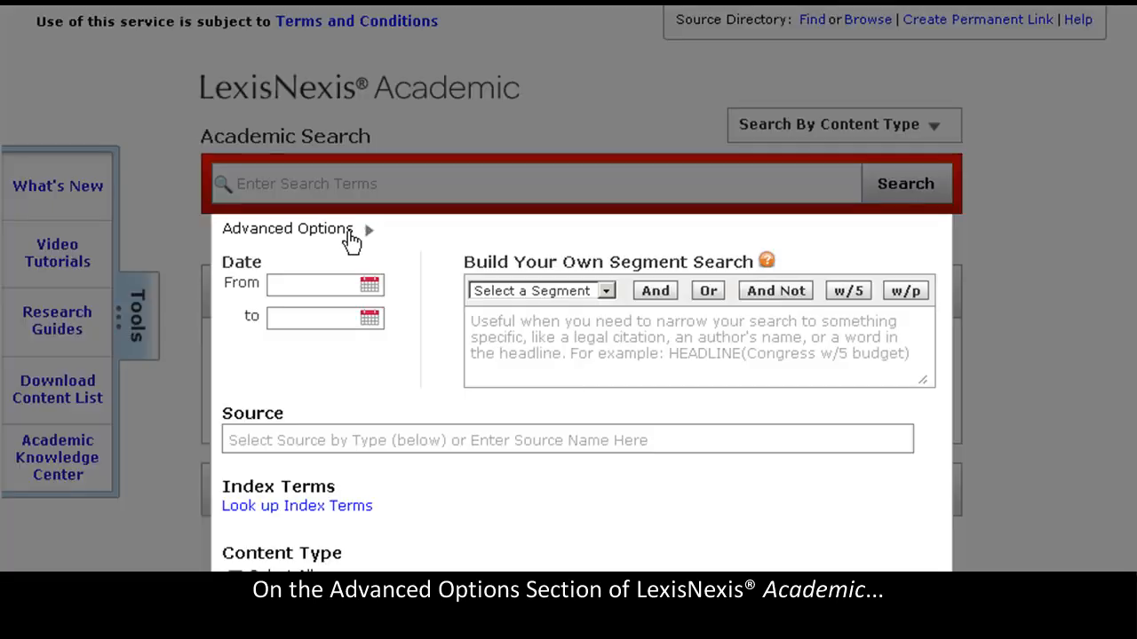
scroll(down, 3)
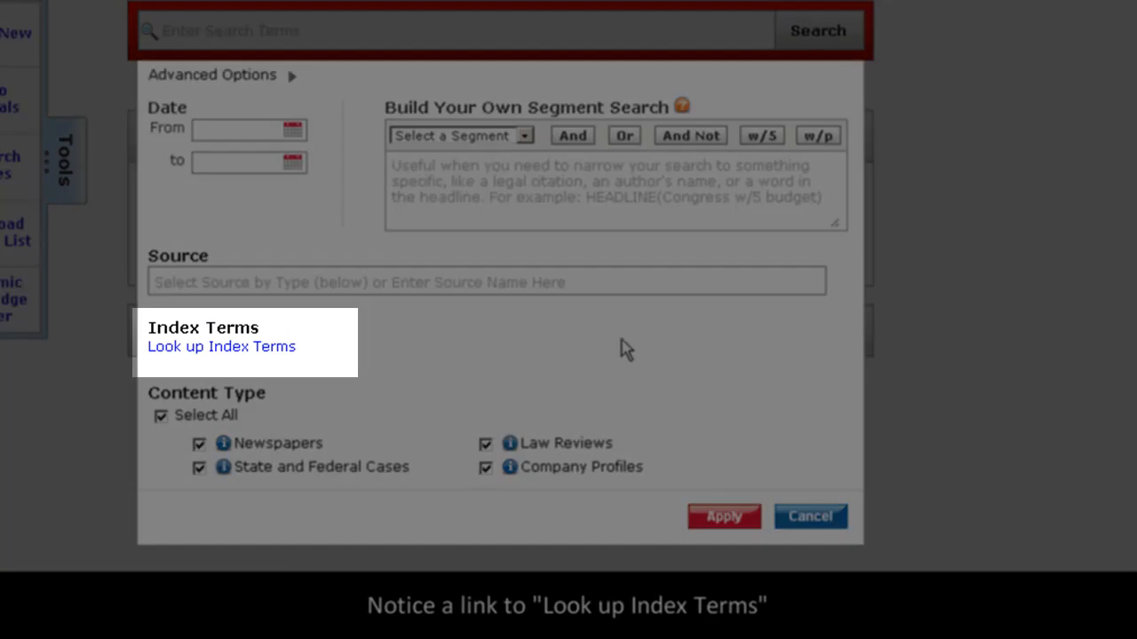
mouse_move(301, 350)
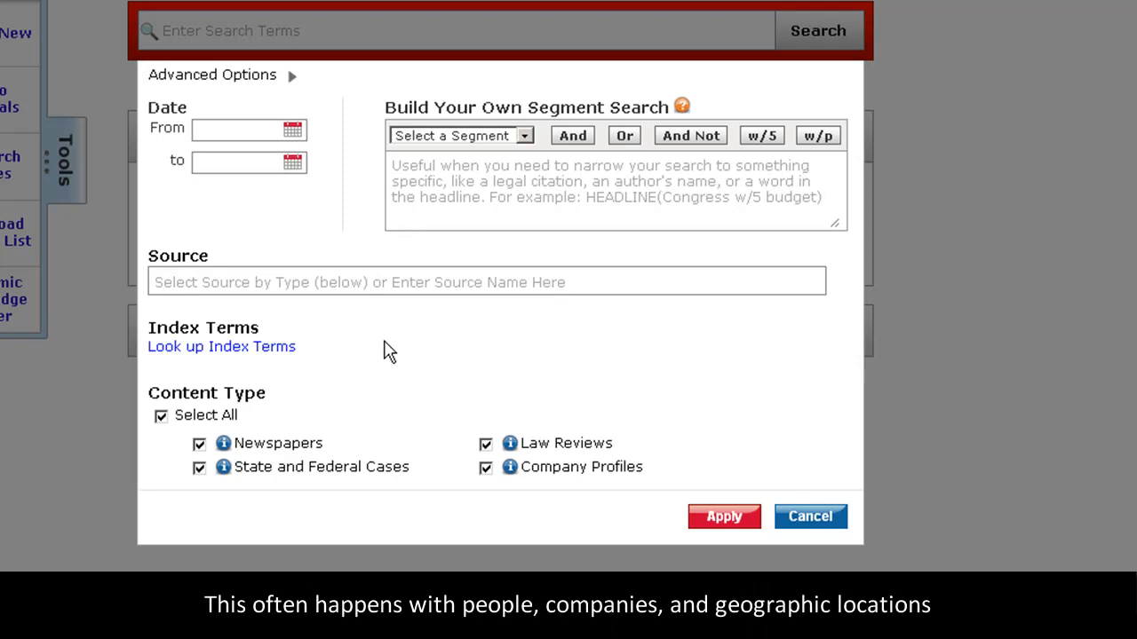
mouse_move(324, 348)
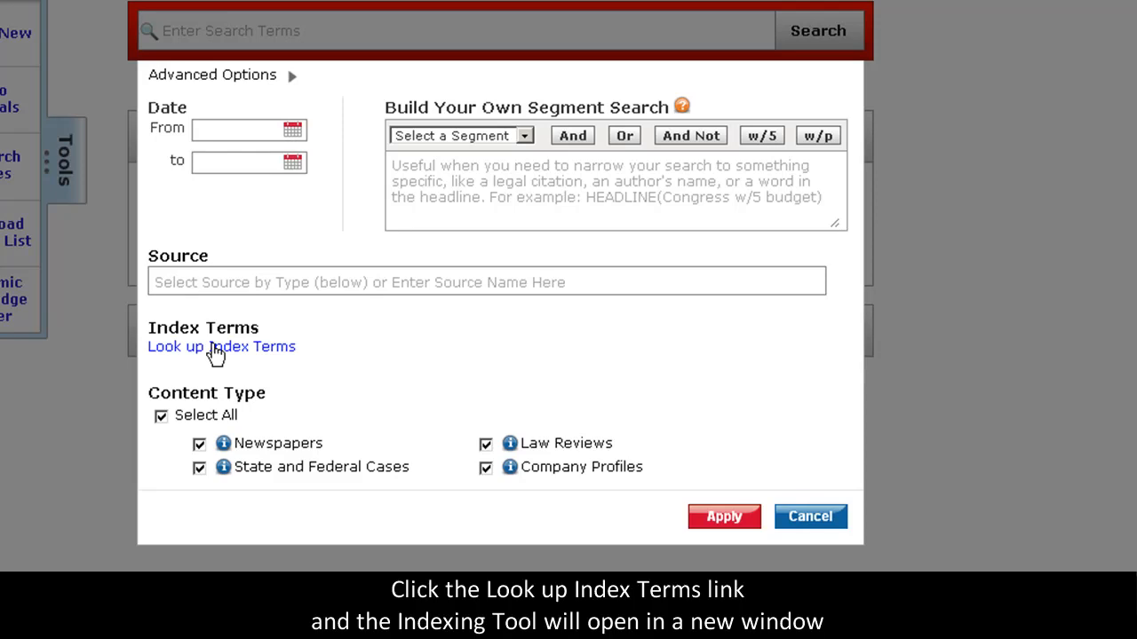
Bring up the Add Topics index-term lookup and focus its empty Find Terms box
click(221, 346)
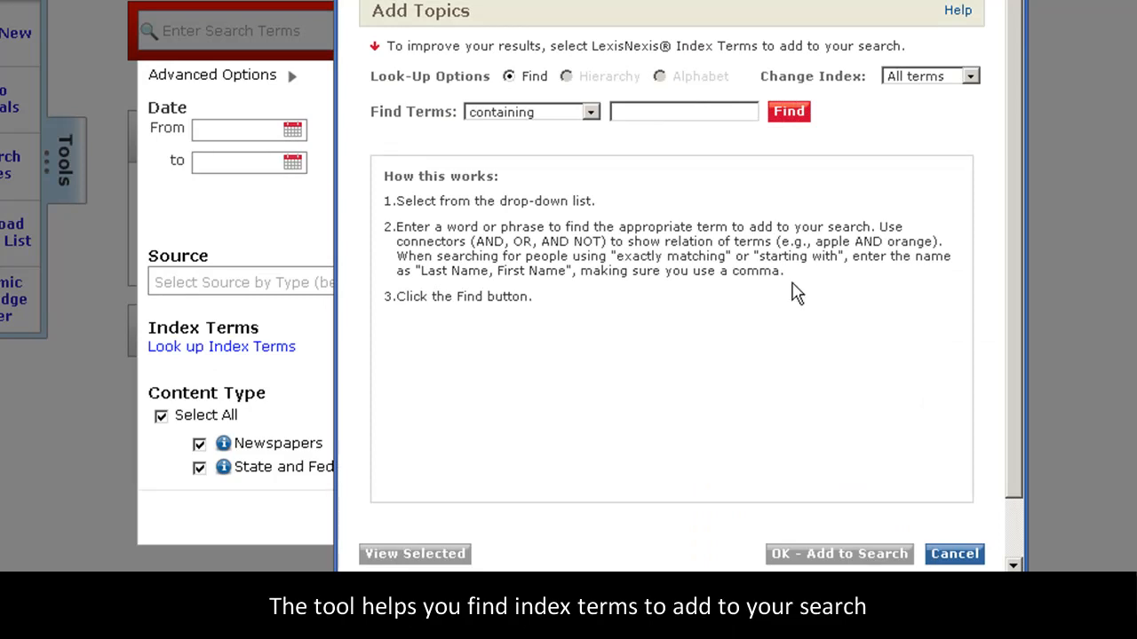
click(684, 111)
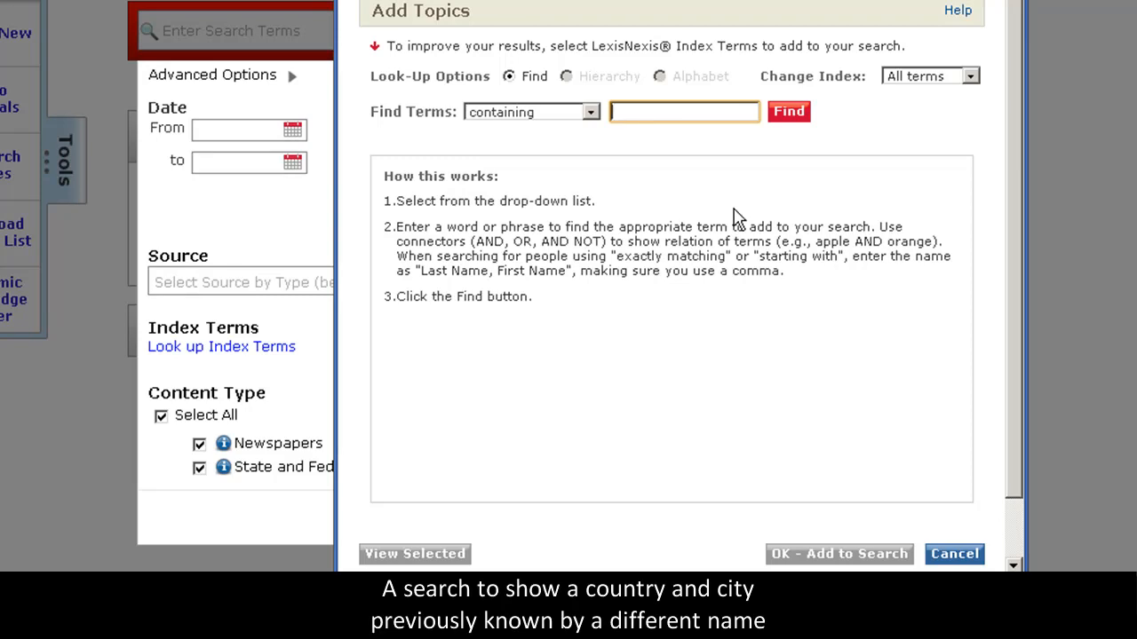
click(684, 111)
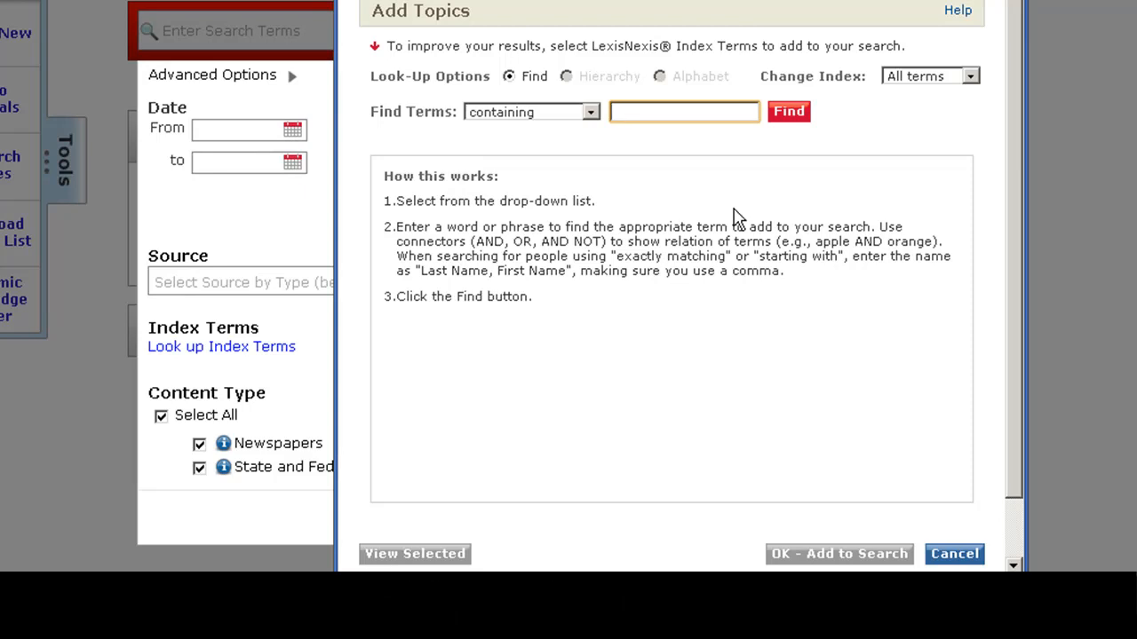
click(684, 111)
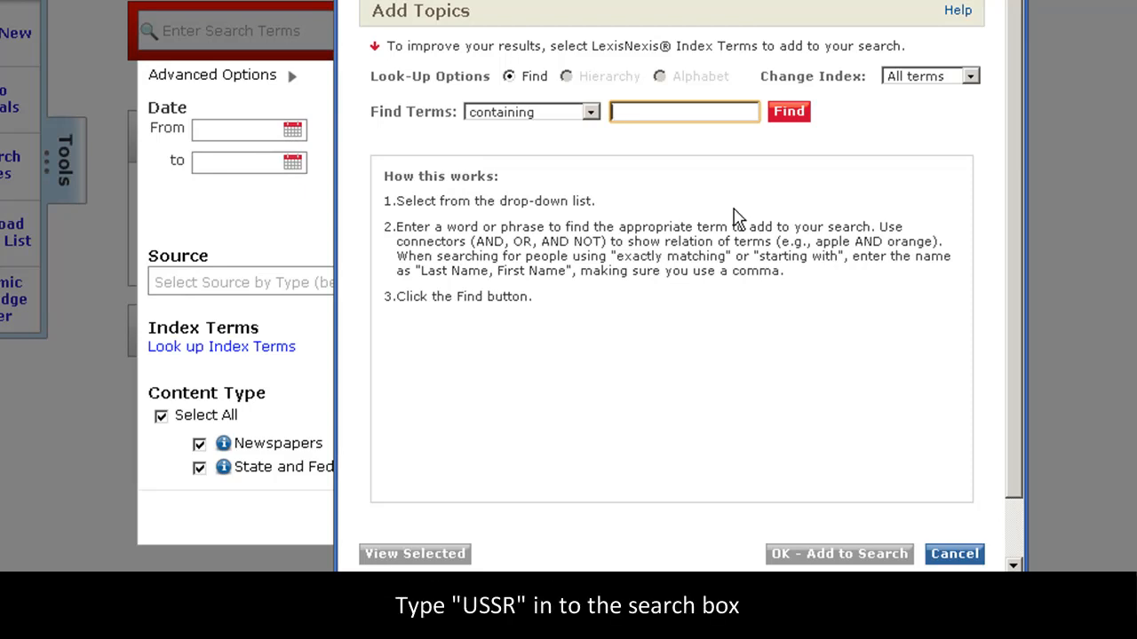
Look up 'ussr' and check Russian Federation from the geography results
text(ussr)
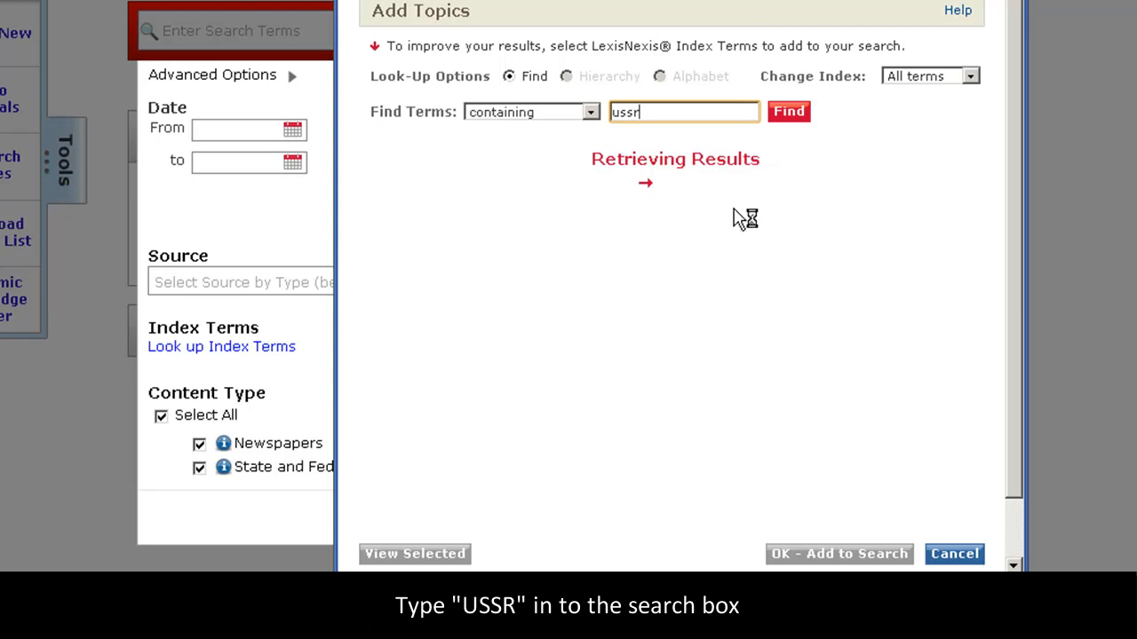
click(788, 111)
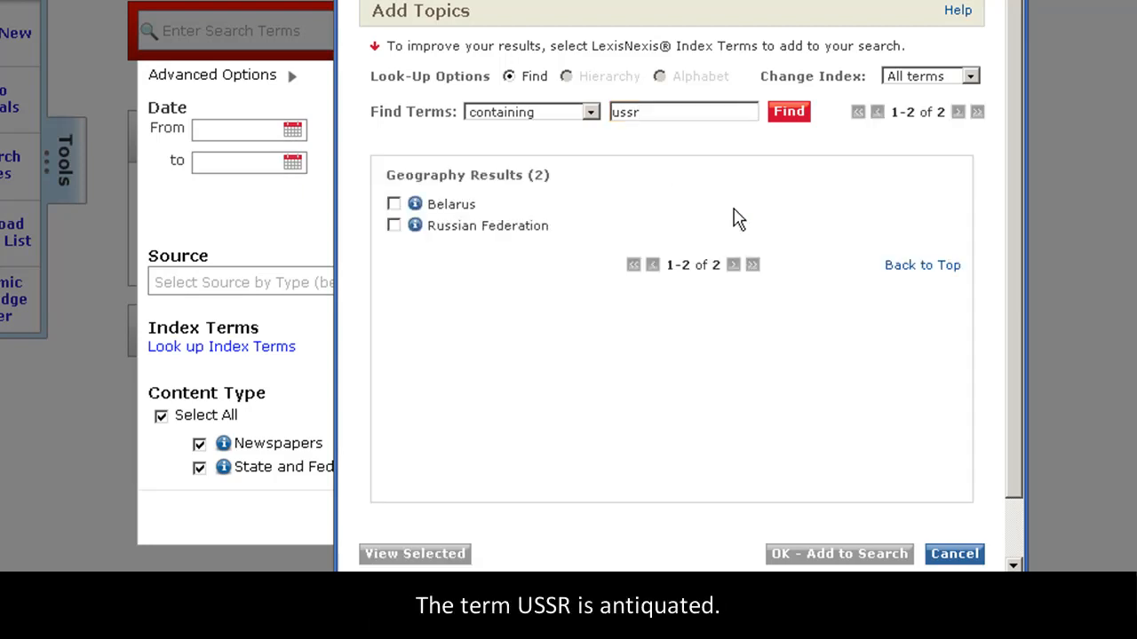
mouse_move(693, 240)
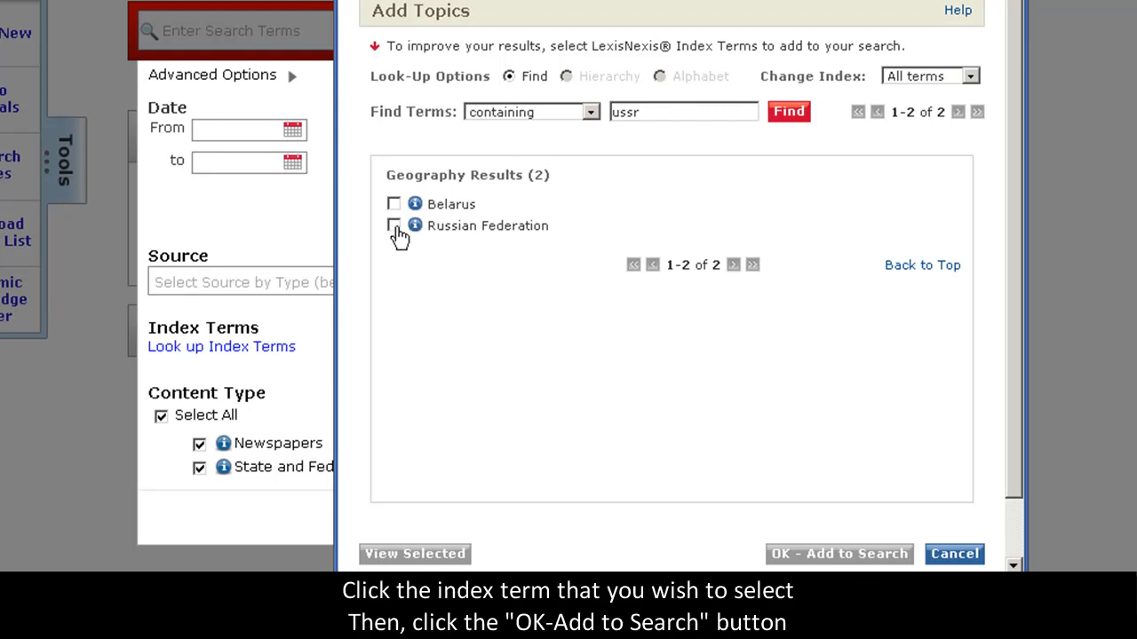
click(394, 225)
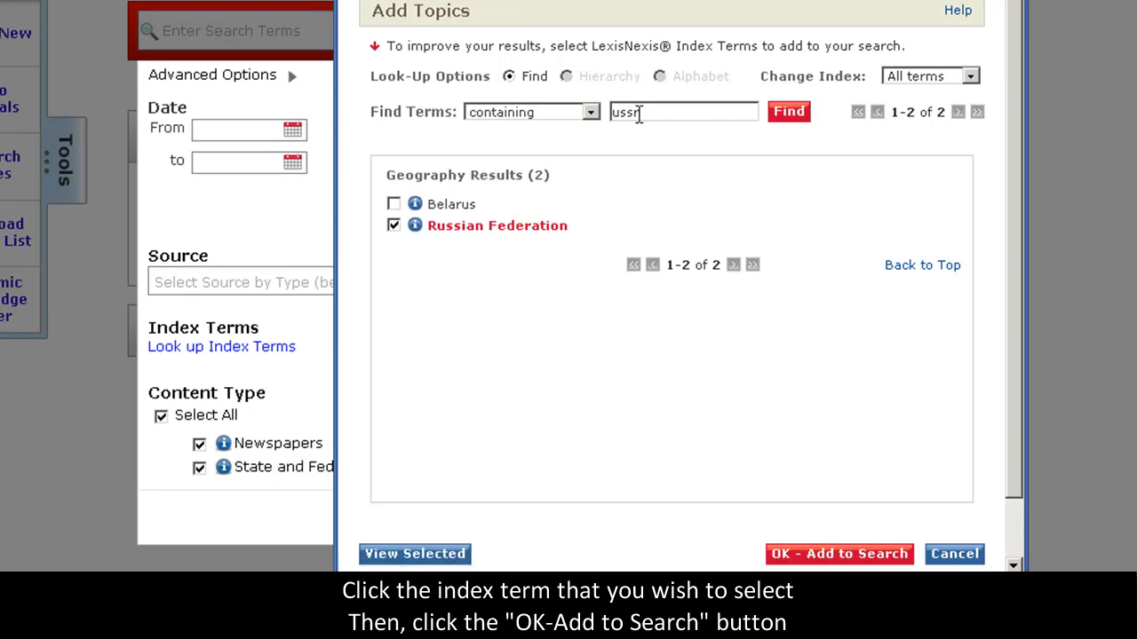
click(684, 111)
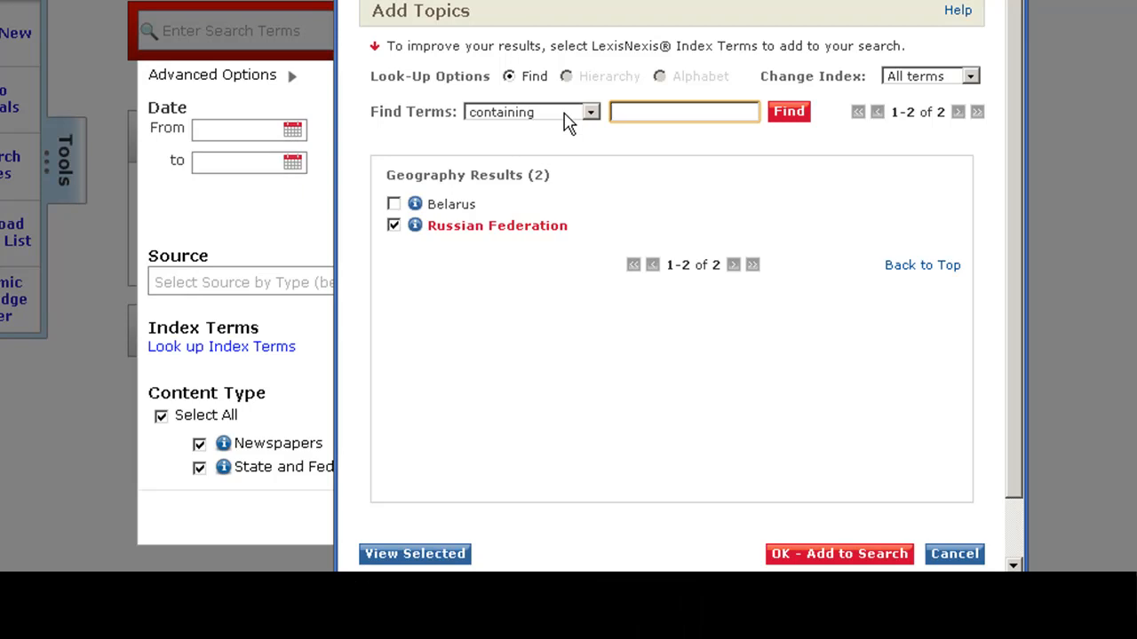
Look up 'bombay', listing Mumbai, India and The Bombay Burmah Trading Corporation
text(bombay)
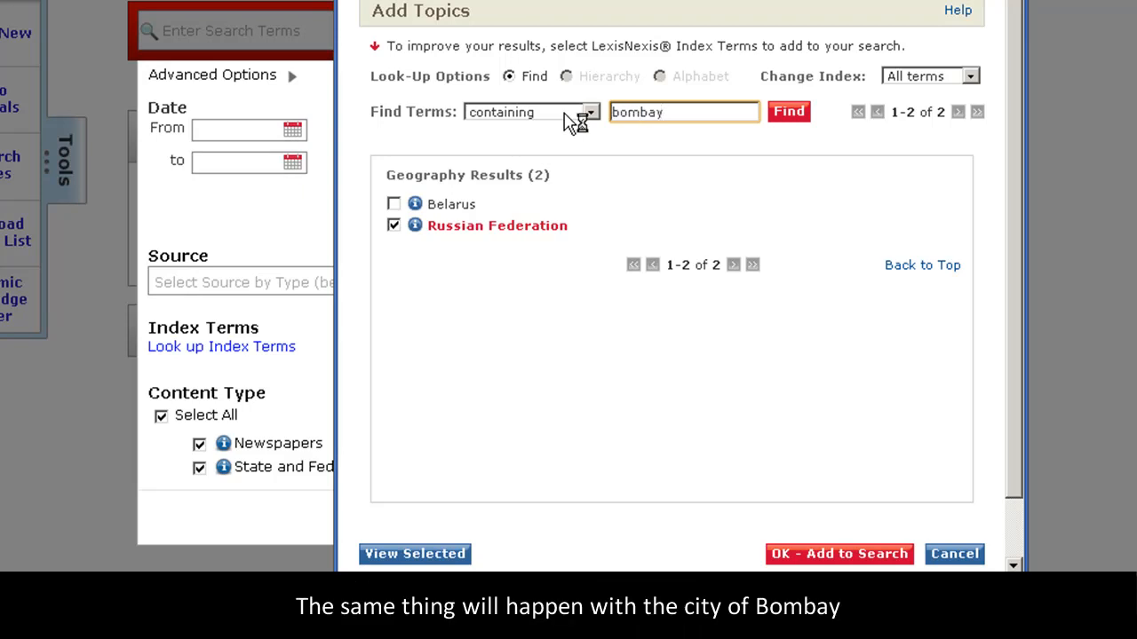
click(786, 111)
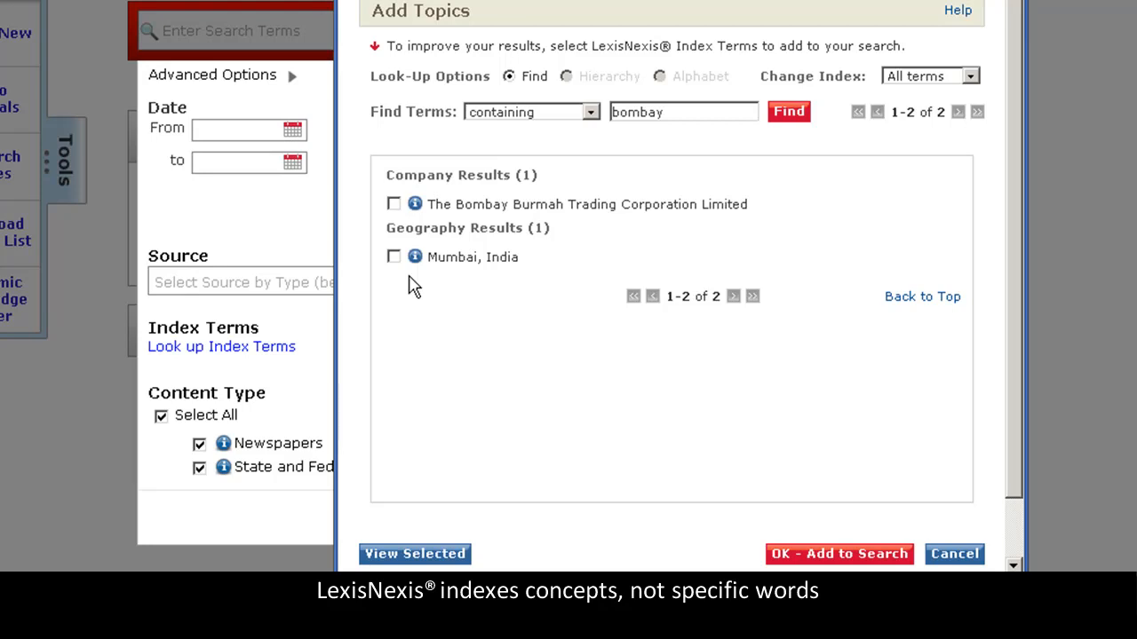
mouse_move(411, 270)
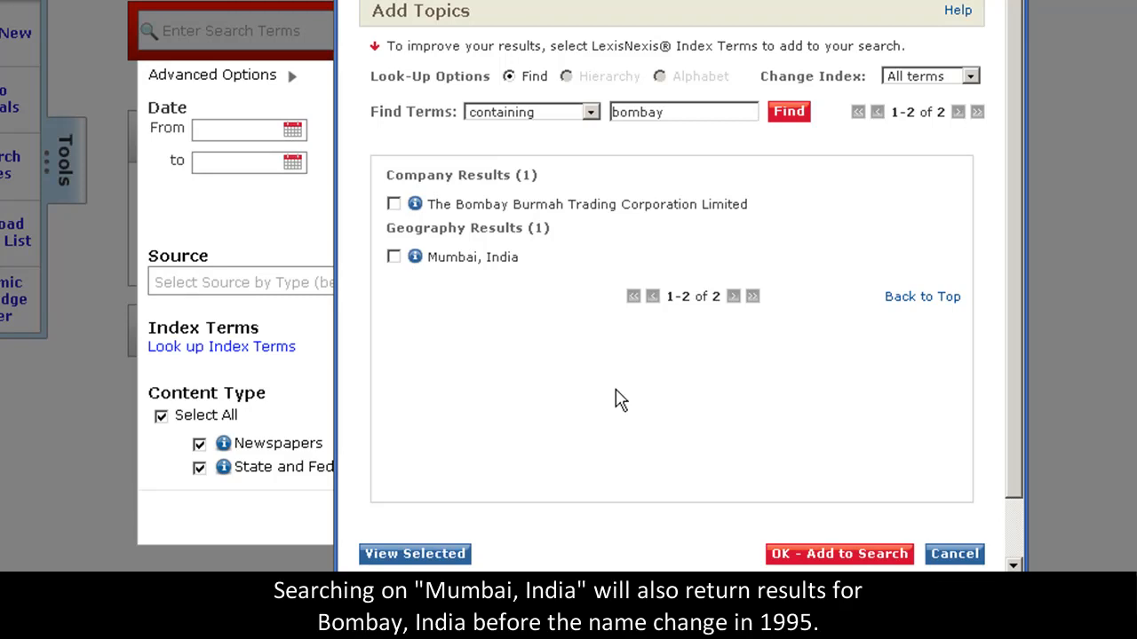
mouse_move(645, 369)
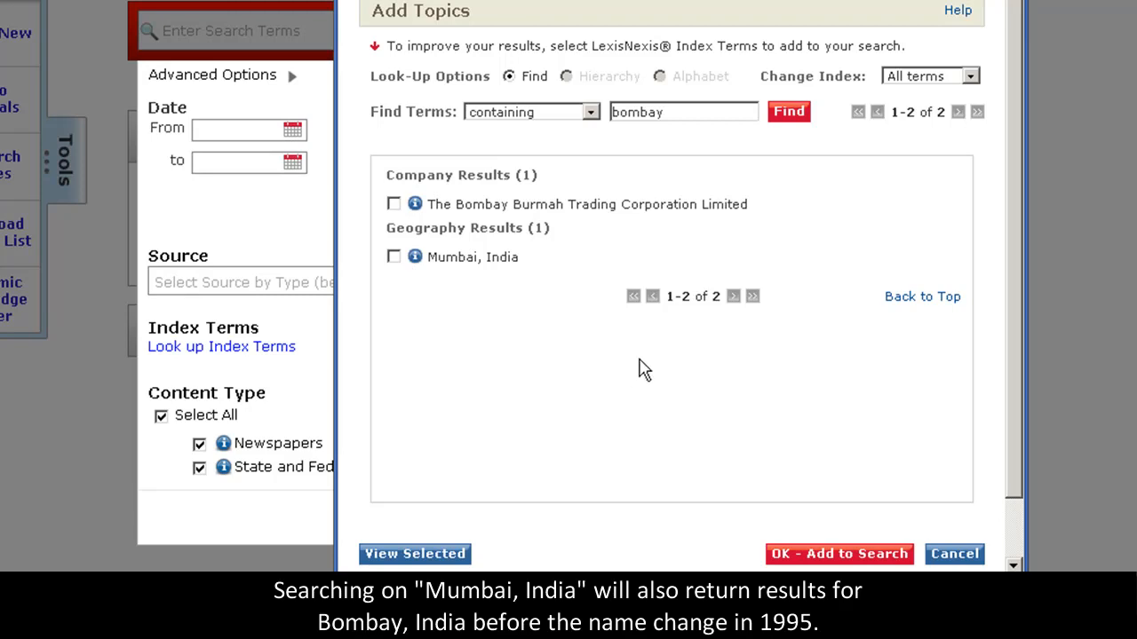
mouse_move(622, 399)
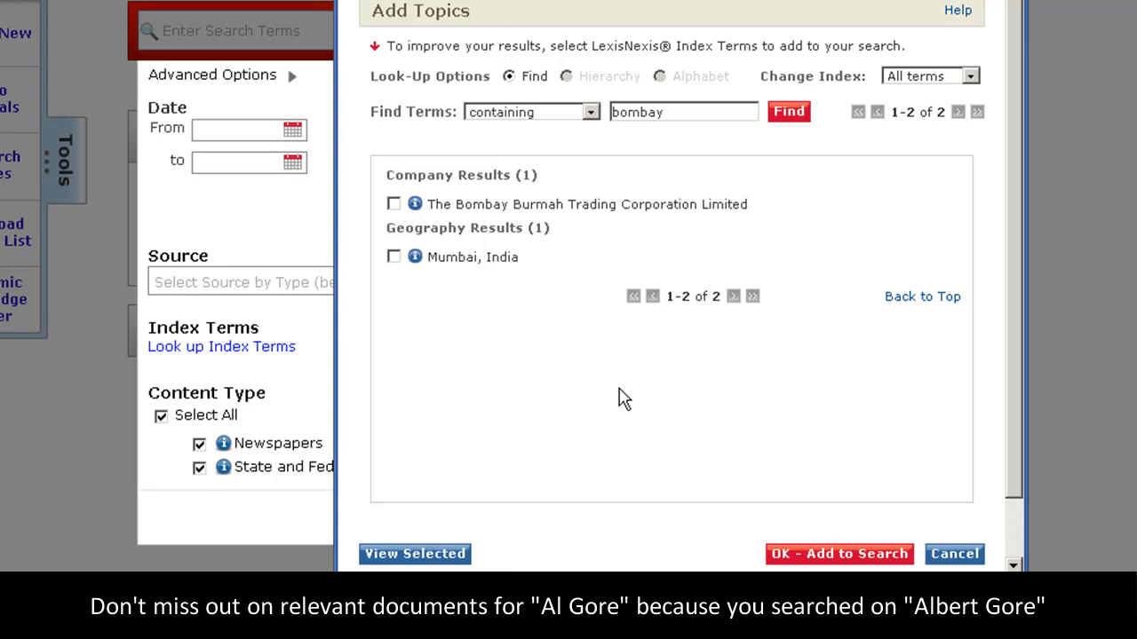
mouse_move(140, 396)
text(al gore)
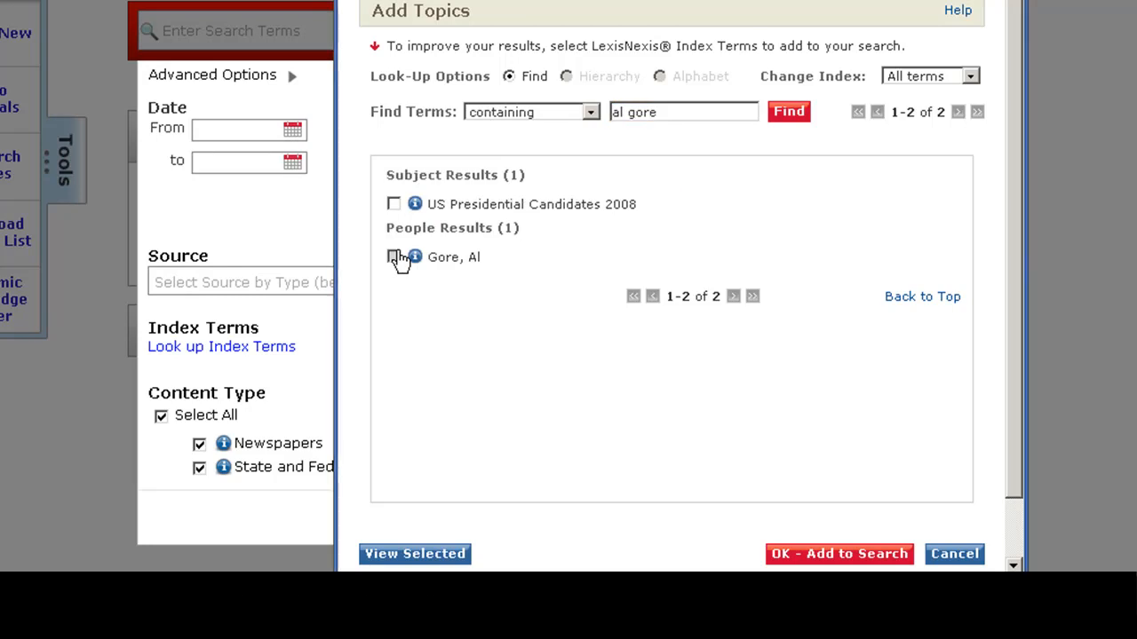
Check Gore, Al under People Results for the 'al gore' lookup
click(393, 257)
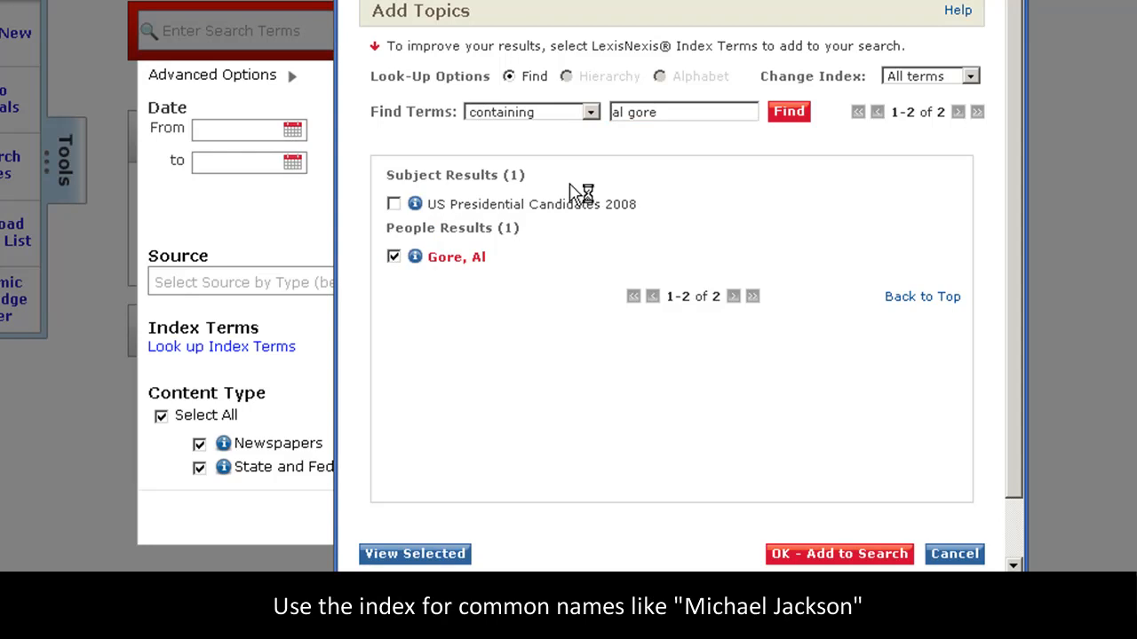
mouse_move(575, 189)
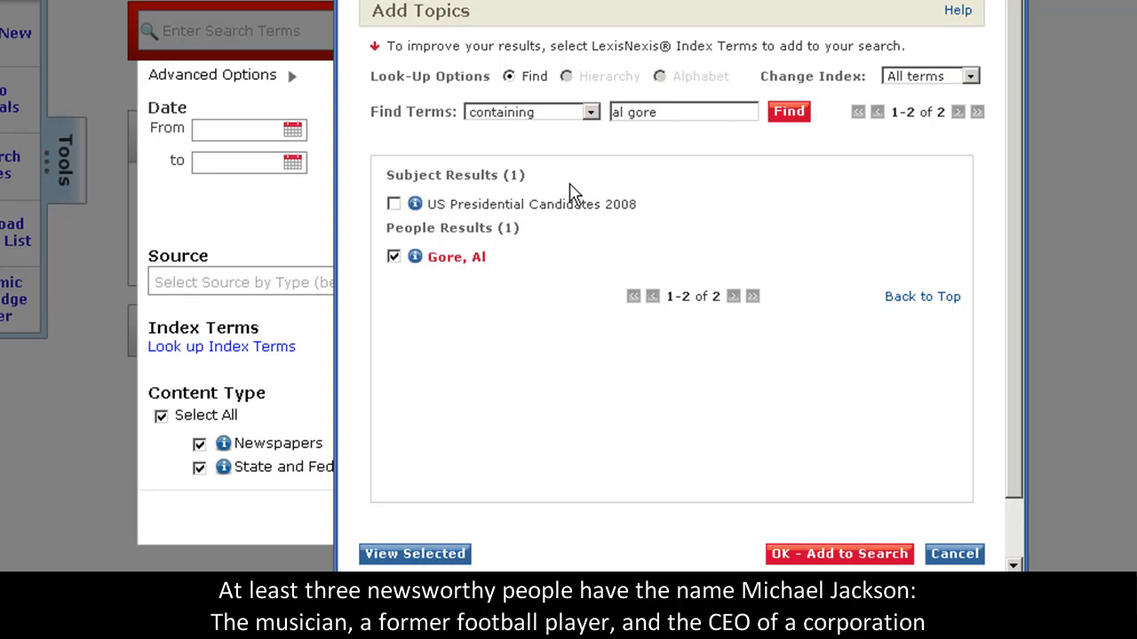
mouse_move(610, 160)
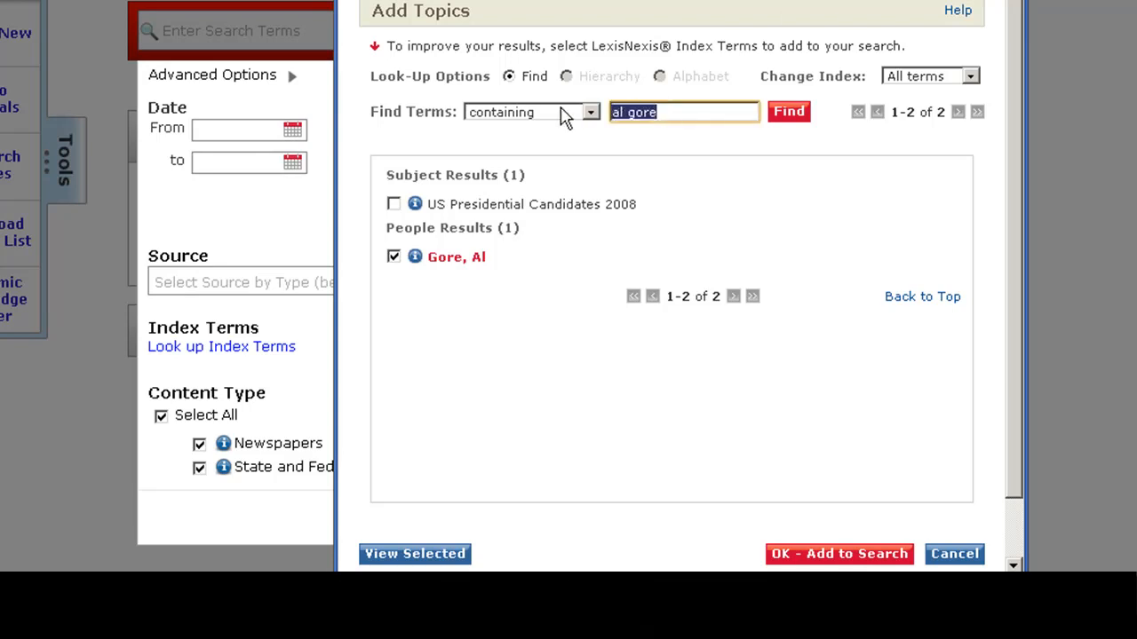
Look up 'michael jackson', review Jackson, Mike's term info, and check Jackson, Mike
text(michael jackson)
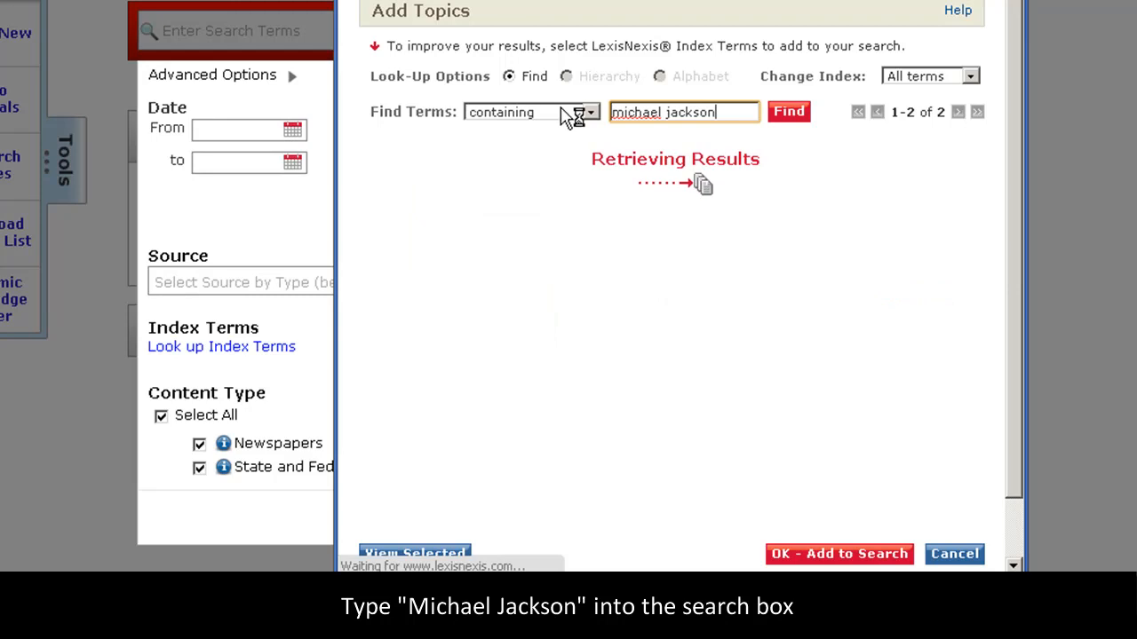
click(788, 111)
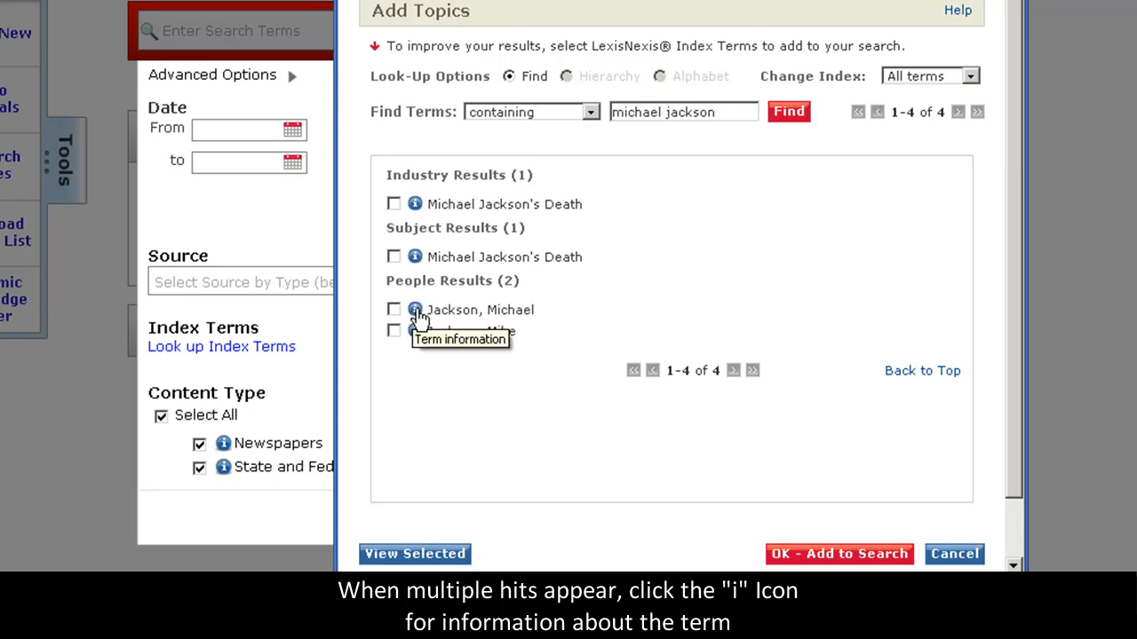
mouse_move(417, 331)
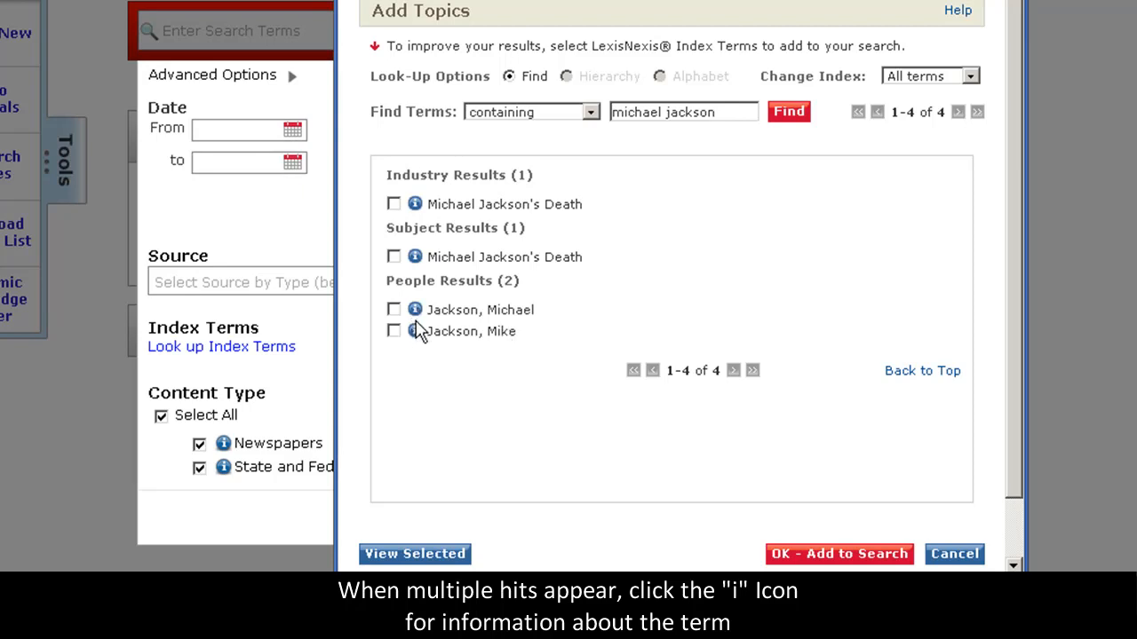
click(413, 331)
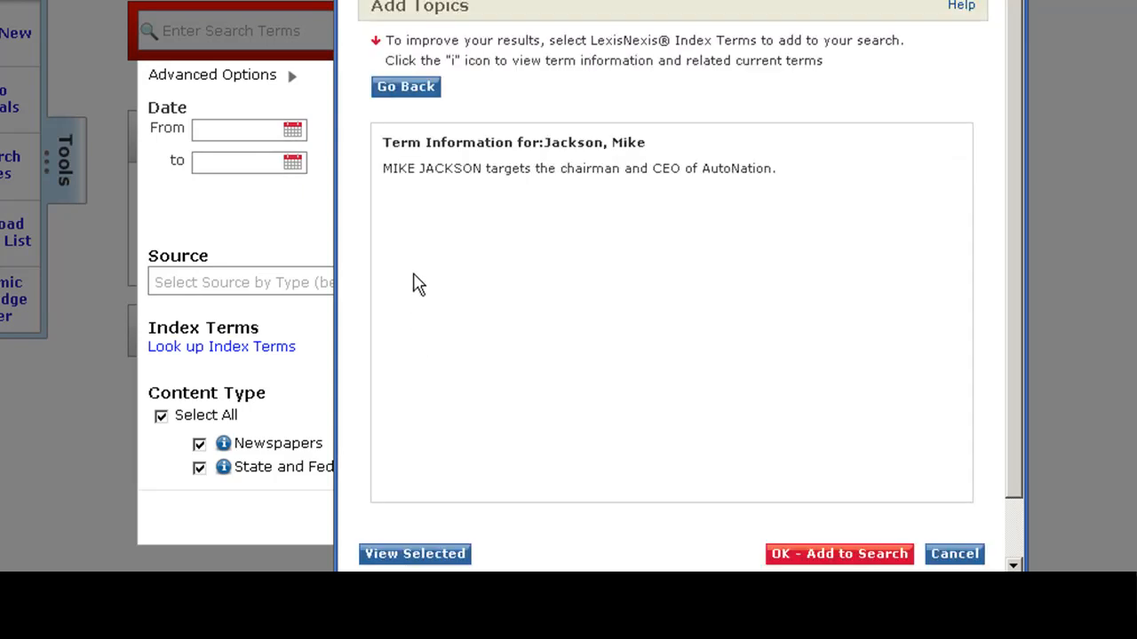
mouse_move(537, 186)
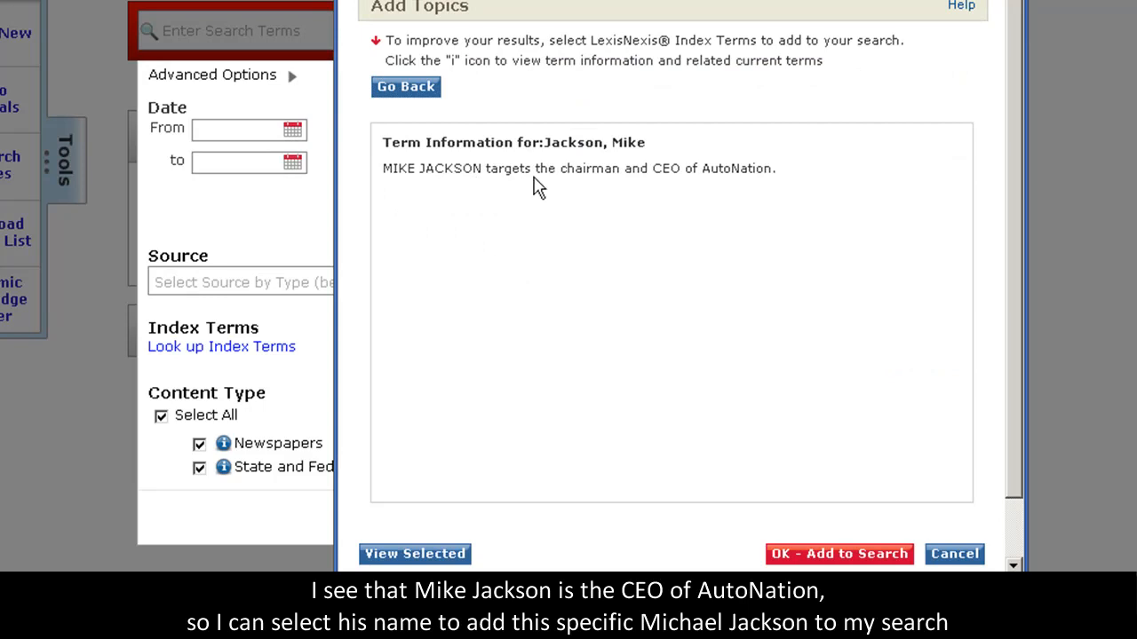
mouse_move(715, 190)
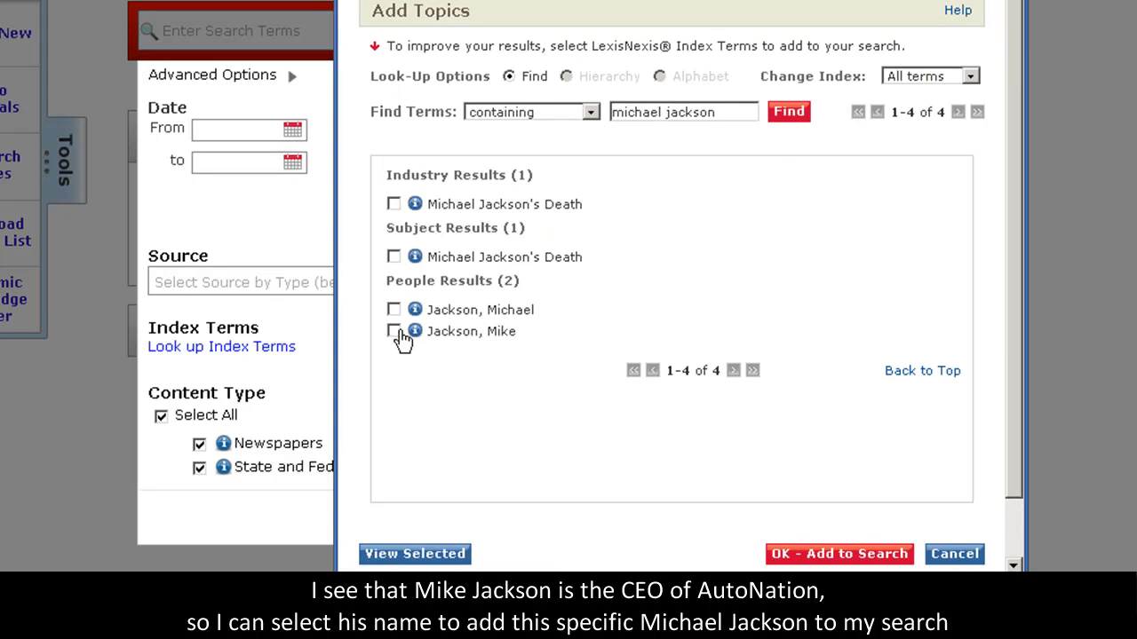
click(393, 330)
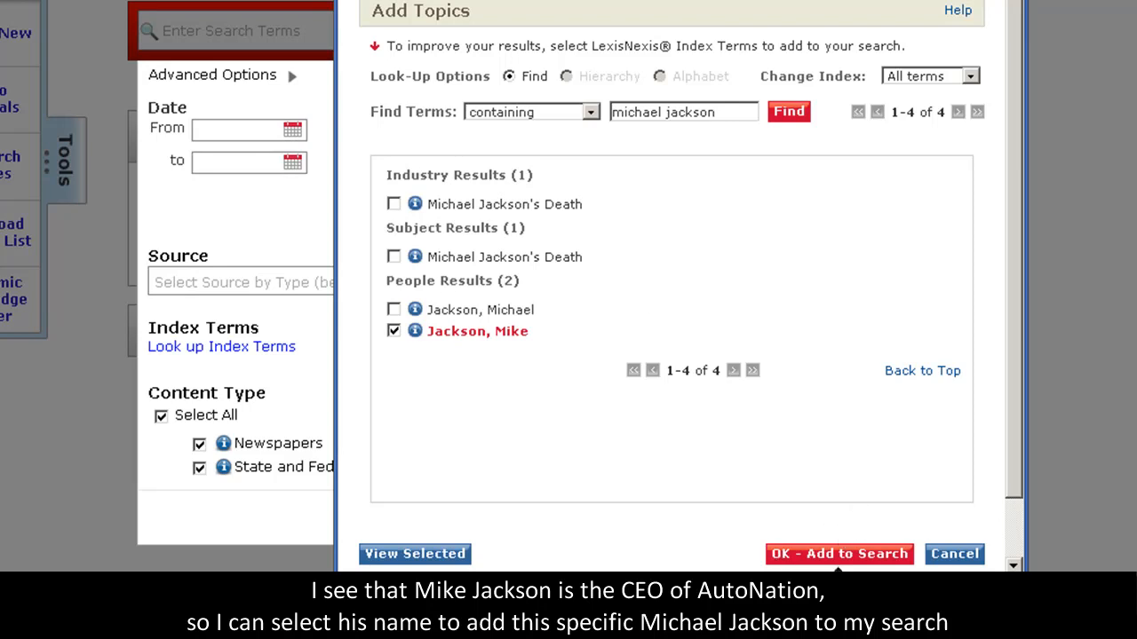
mouse_move(794, 461)
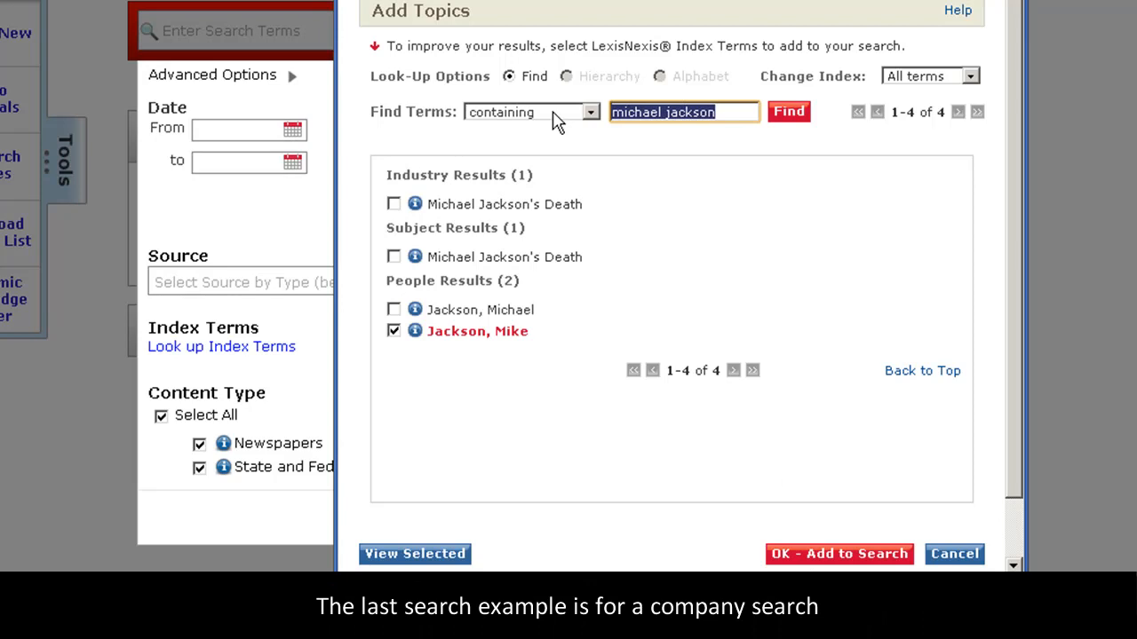
Look up 'target' and check Target Corporation among the 23 company results
click(684, 111)
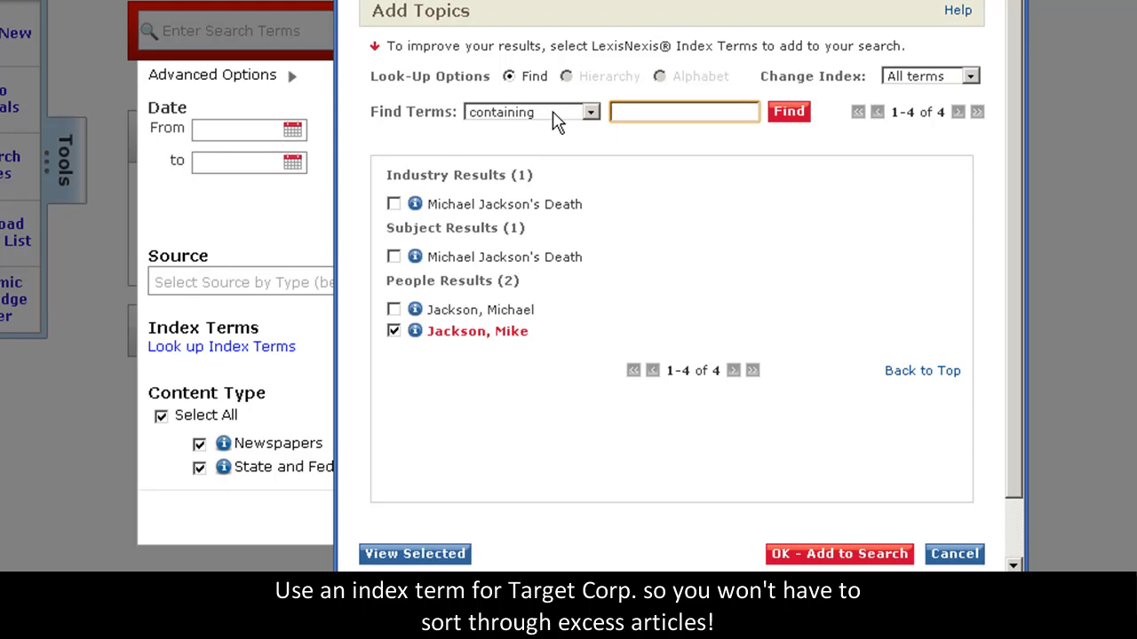
text(t)
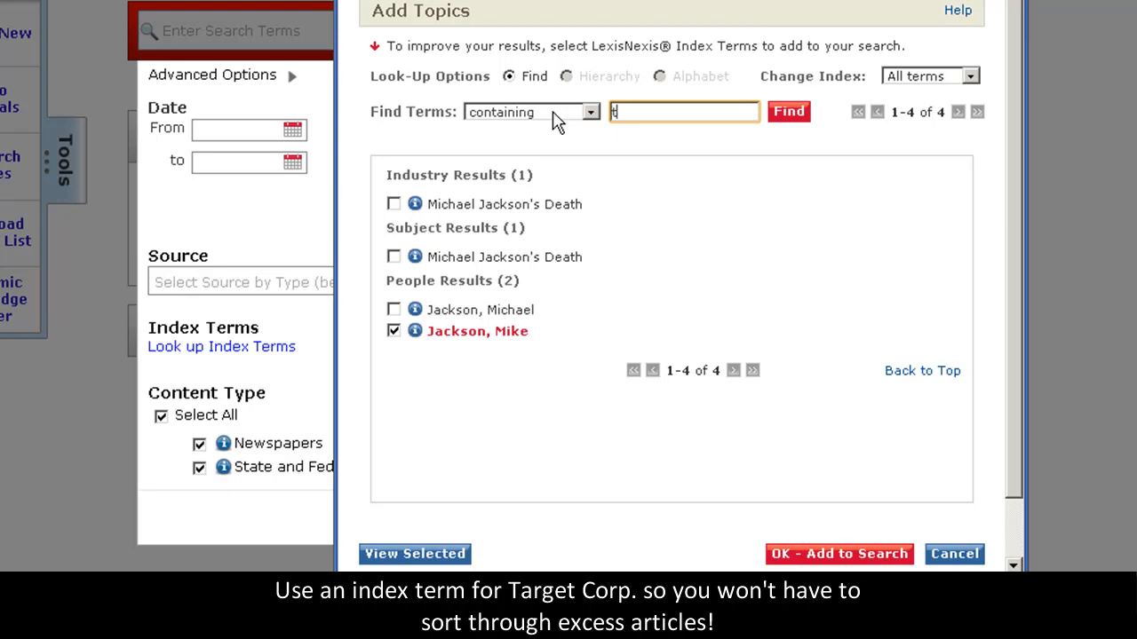
text(target)
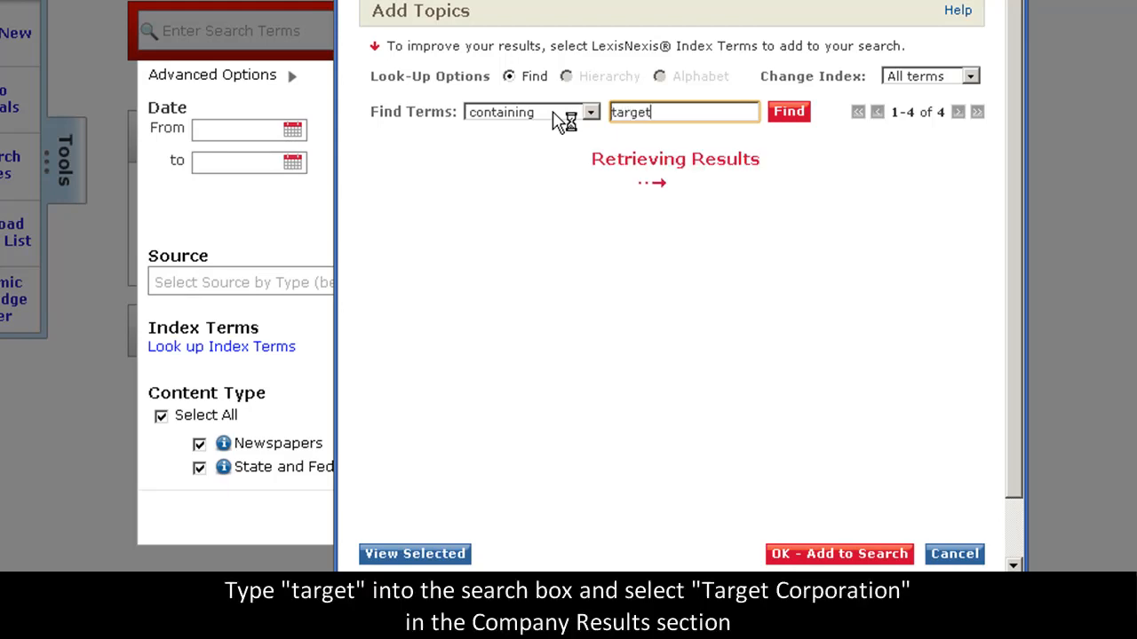
click(788, 111)
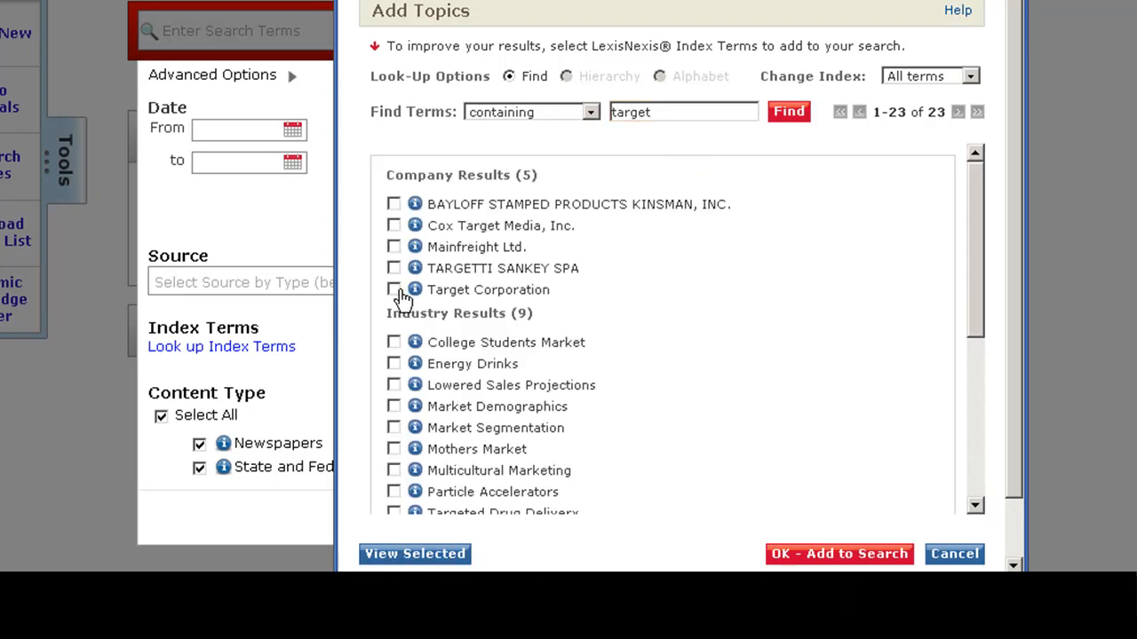
click(394, 290)
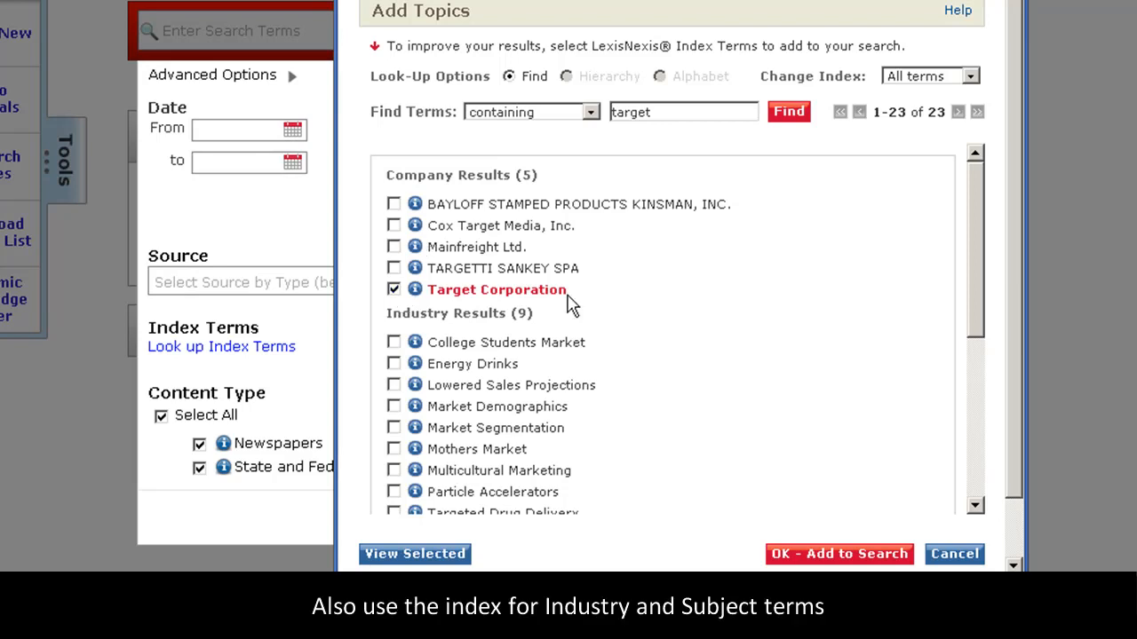
scroll(down, 3)
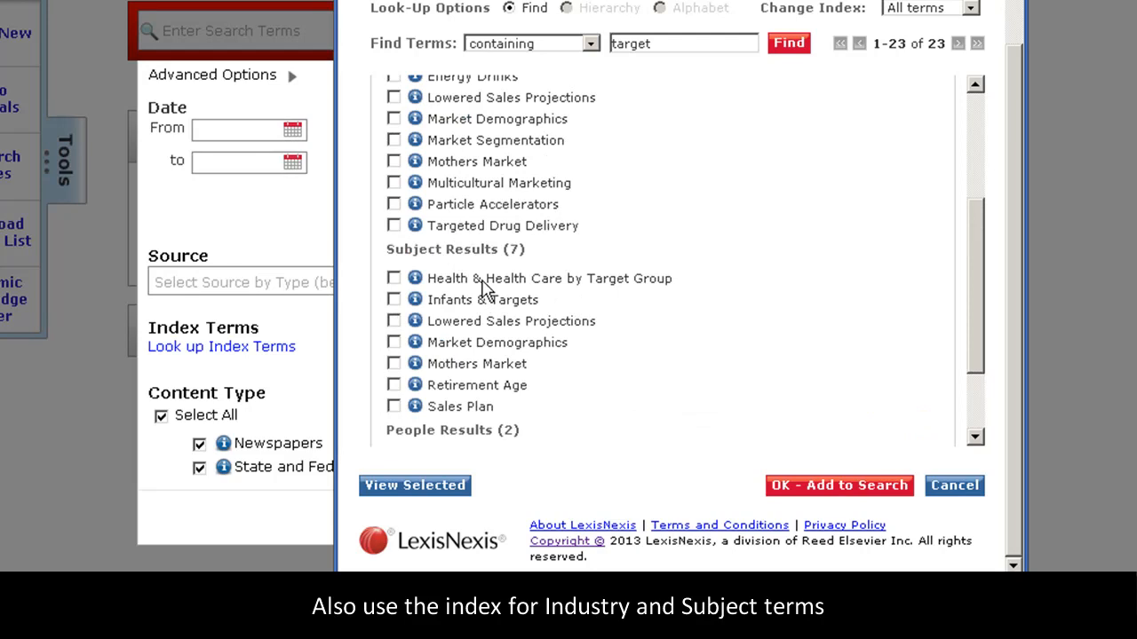
mouse_move(486, 287)
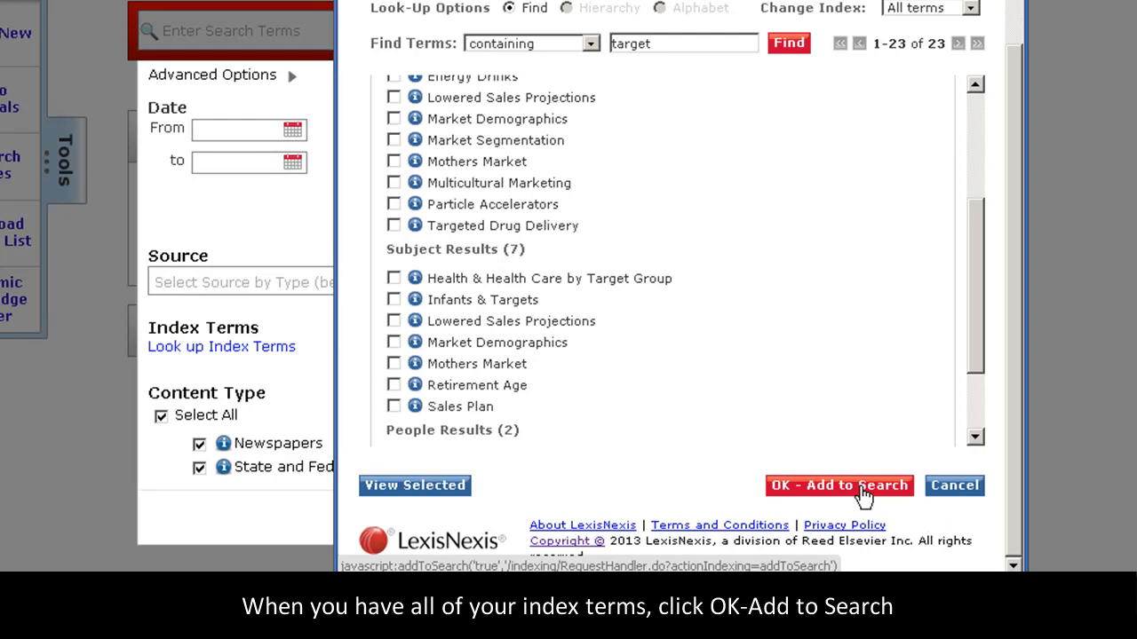
Send the four chosen index terms to the Advanced Options via OK - Add to Search
click(838, 485)
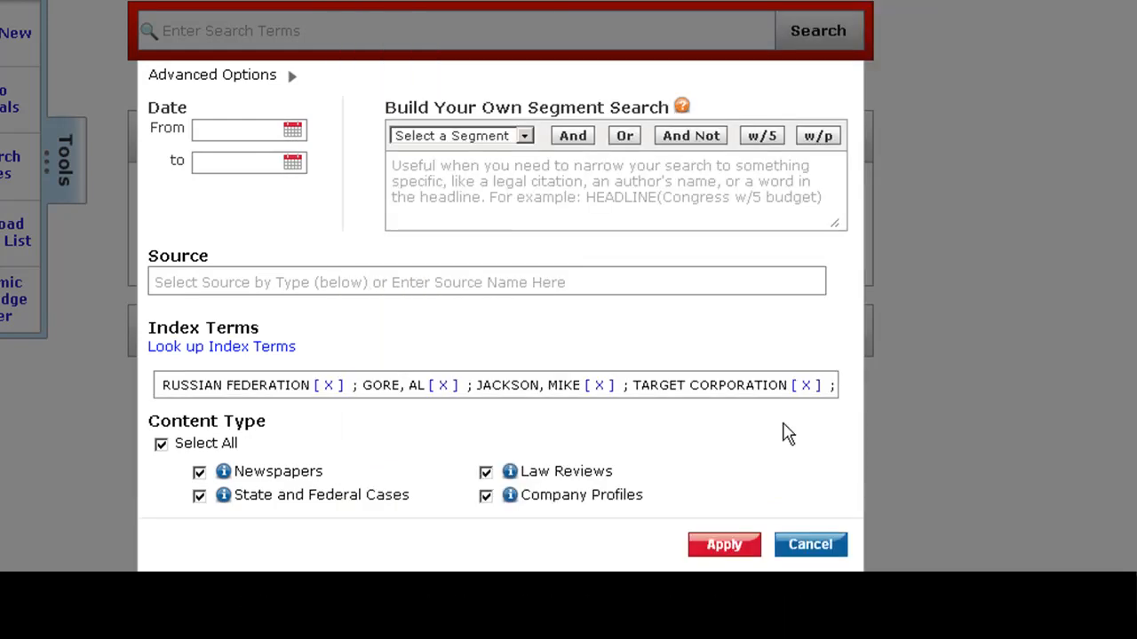
mouse_move(586, 354)
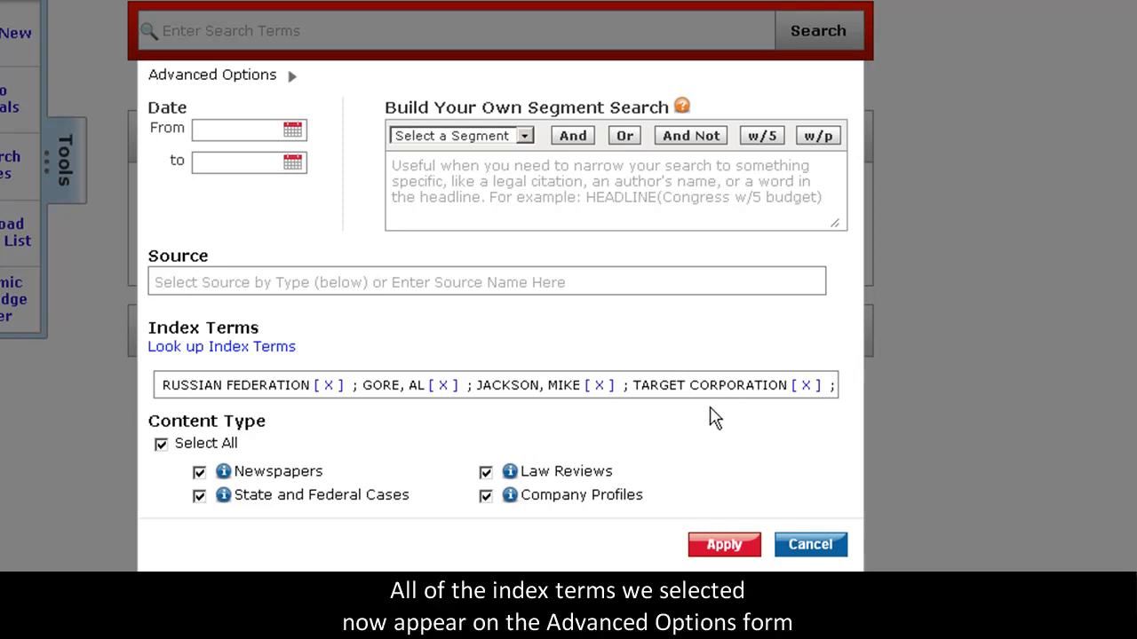
mouse_move(742, 433)
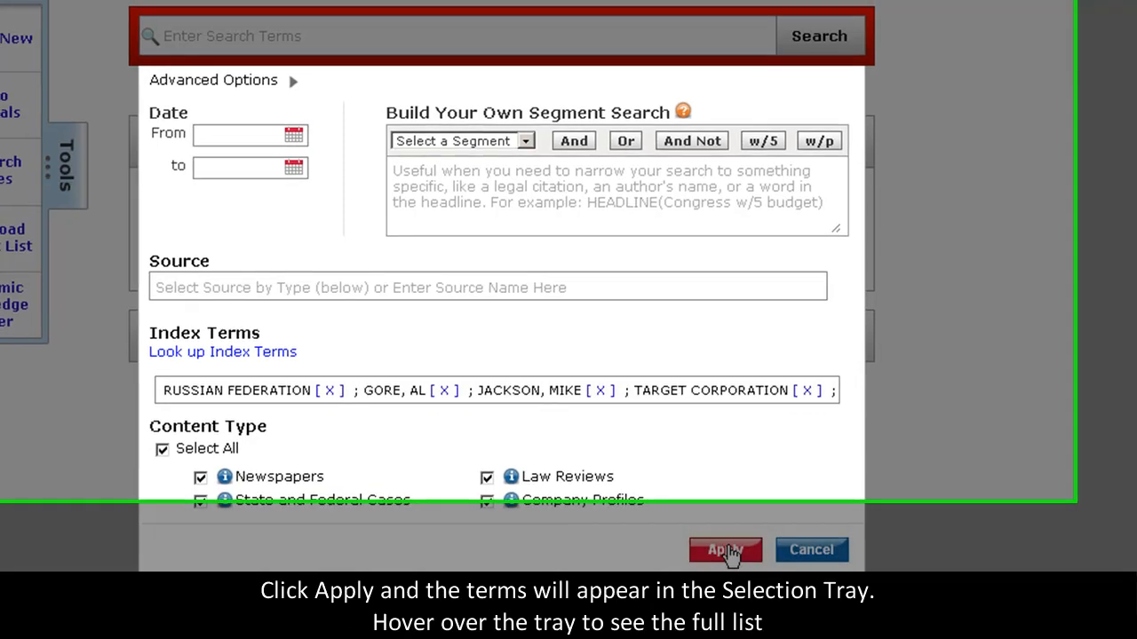
Apply the advanced options so the main search page lists the terms and sources
click(726, 550)
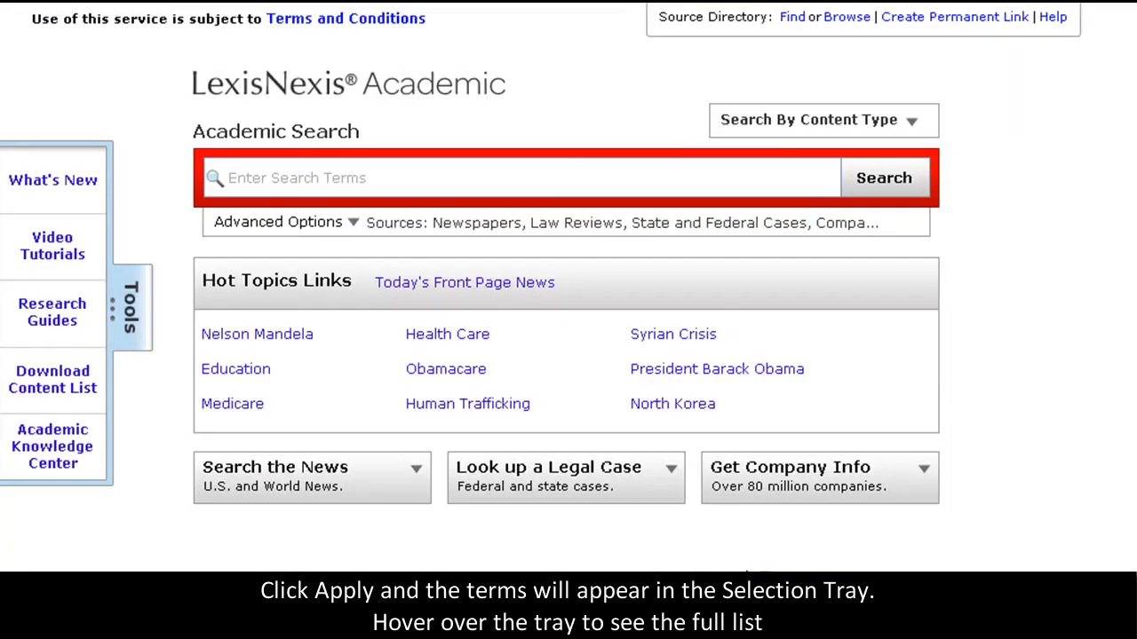
mouse_move(568, 223)
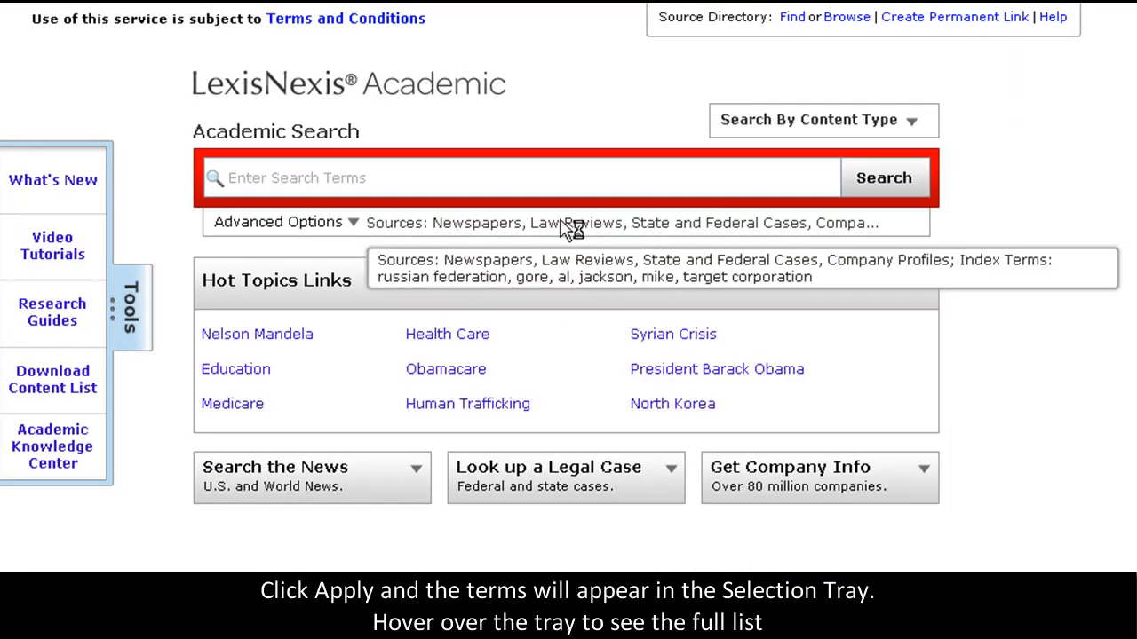
mouse_move(546, 229)
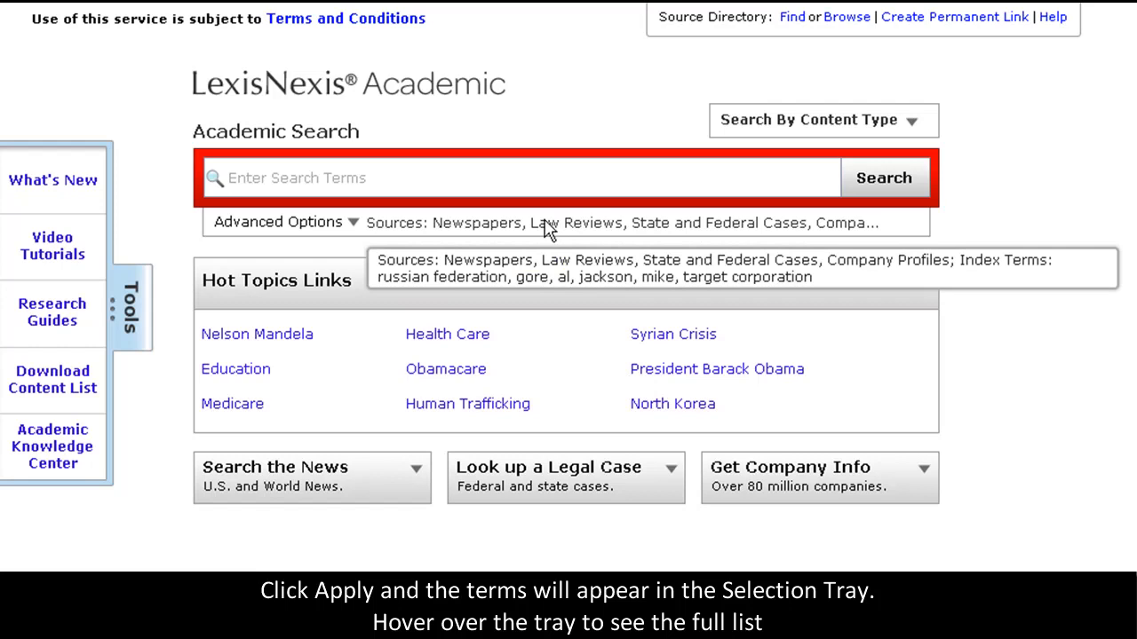